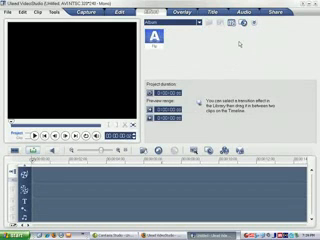
Step: Switch to the Title step to choose a title preset for the movie
click(214, 18)
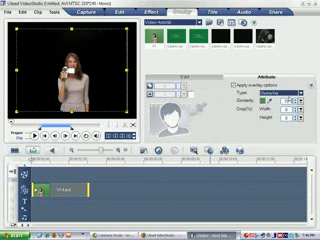
Step: Enable chroma keying on the green-screen overlay clip so only the woman remains
click(290, 90)
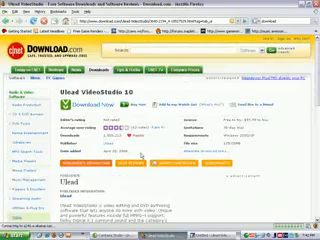
Step: Scroll down the Ulead VideoStudio 10 page to the product description
scroll(down, 3)
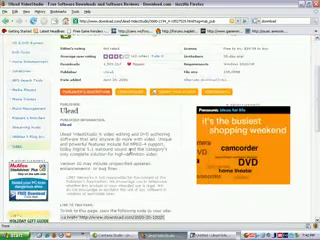